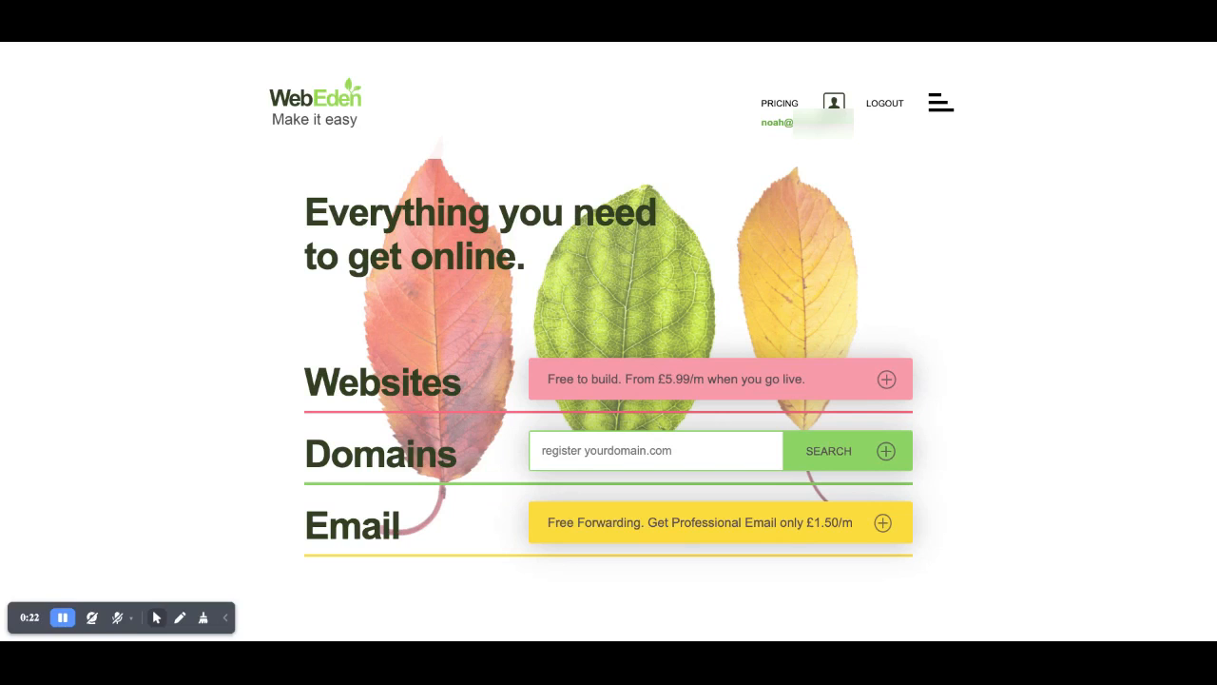
{"action": "mouse_move", "coordinate": [722, 136]}
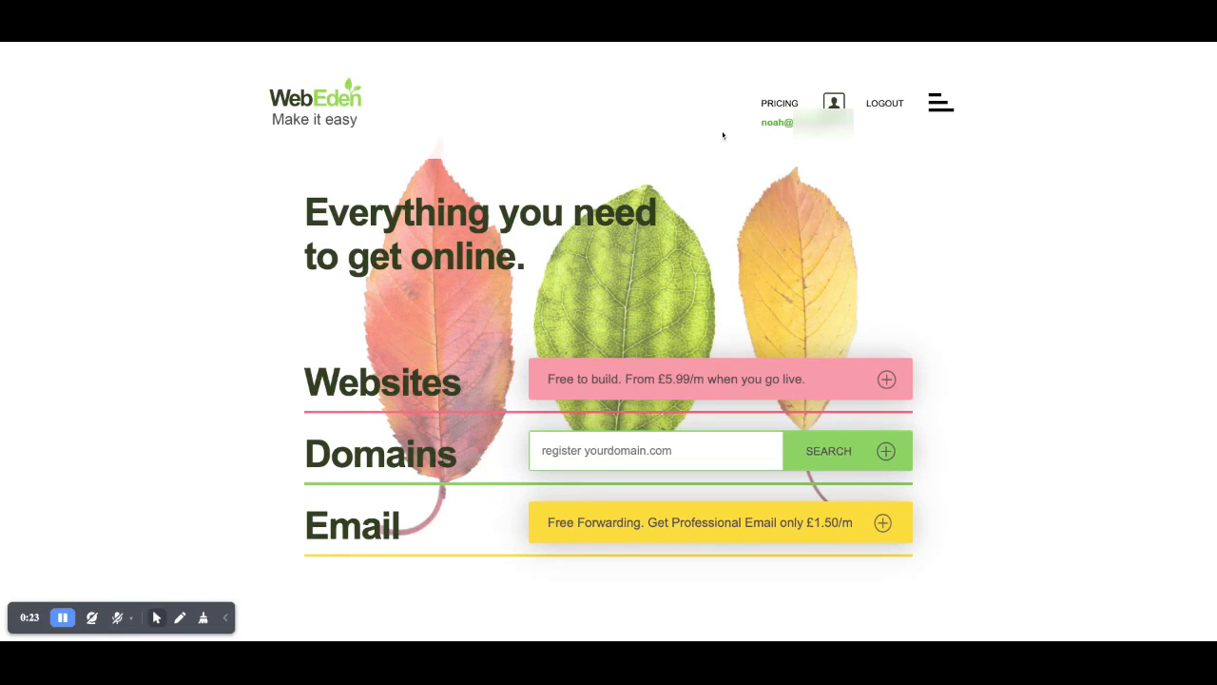
{"action": "mouse_move", "coordinate": [723, 137]}
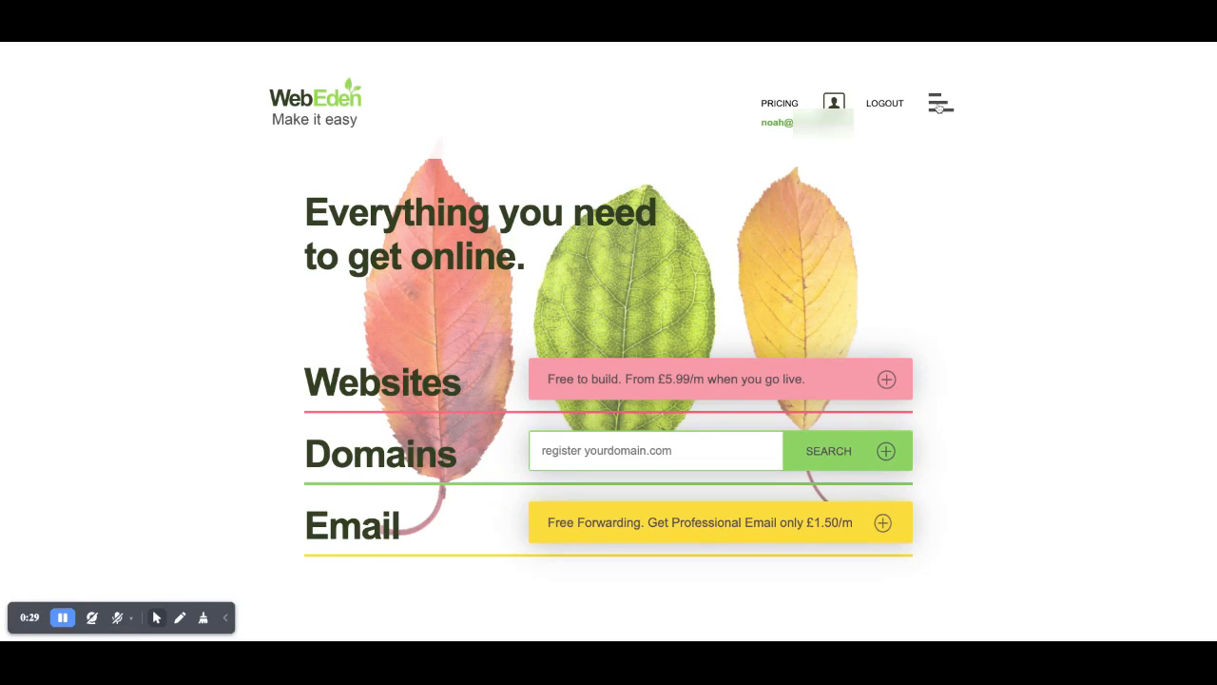
Go to Domain Management from the site navigation, then bring the navigation back up
{"action": "left_click", "coordinate": [940, 103]}
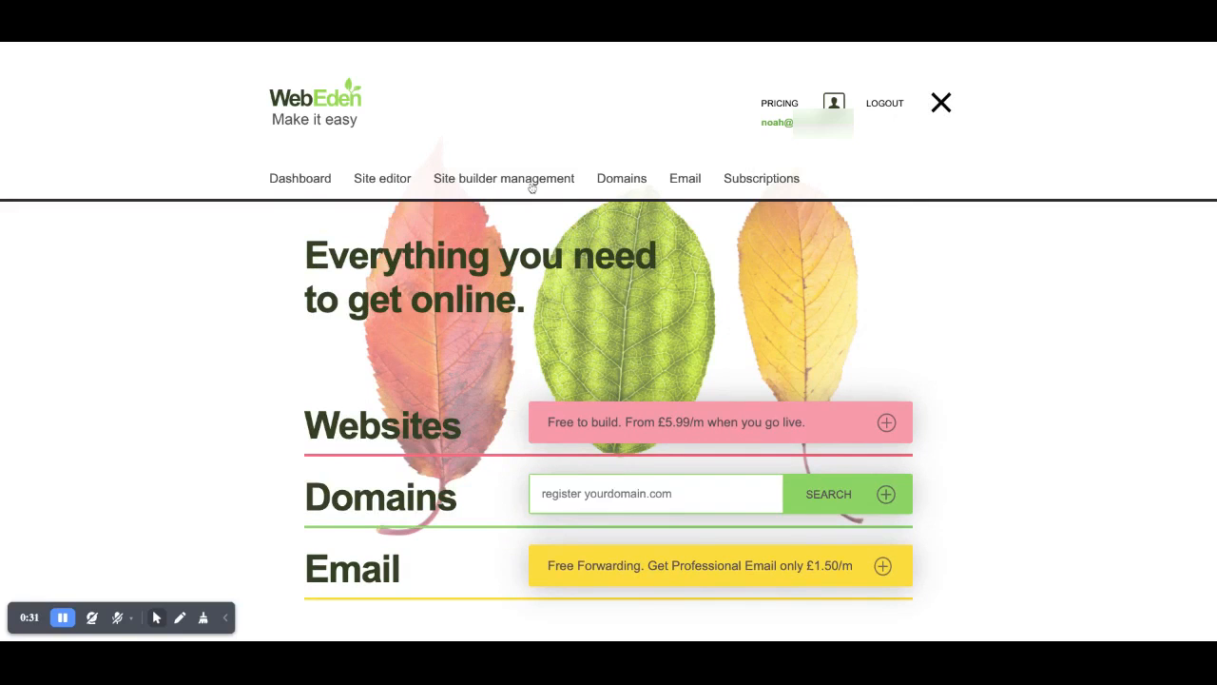
{"action": "left_click", "coordinate": [620, 178]}
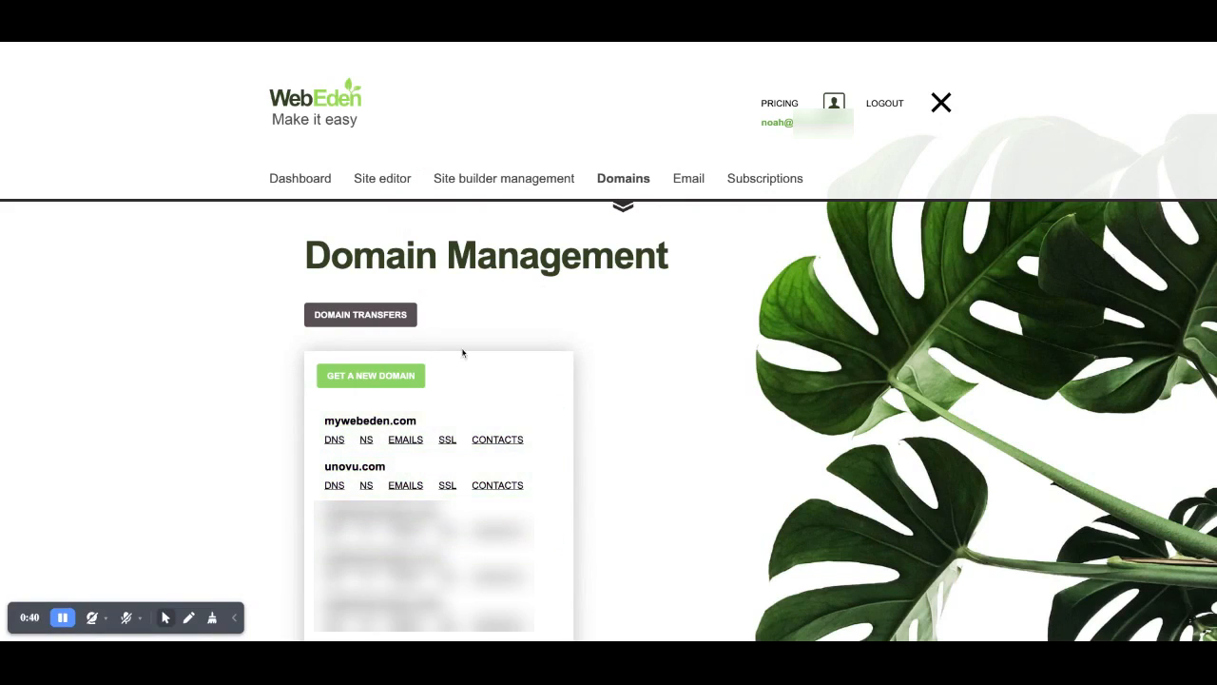
{"action": "mouse_move", "coordinate": [908, 112]}
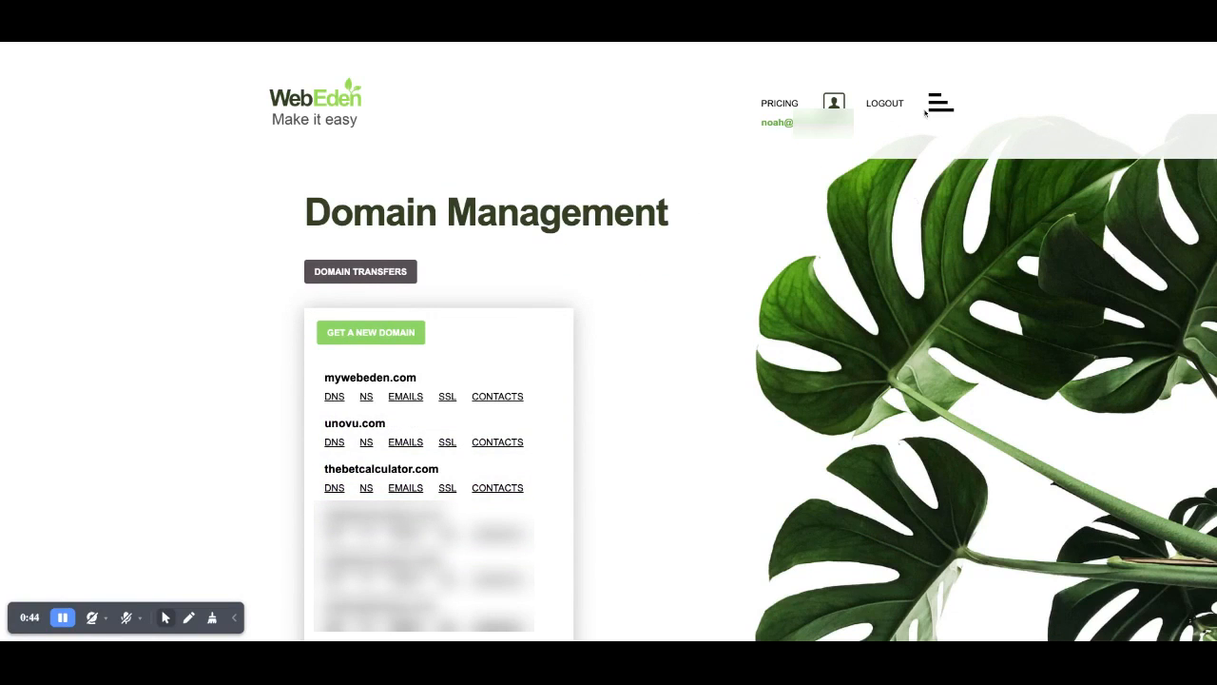
{"action": "left_click", "coordinate": [939, 103]}
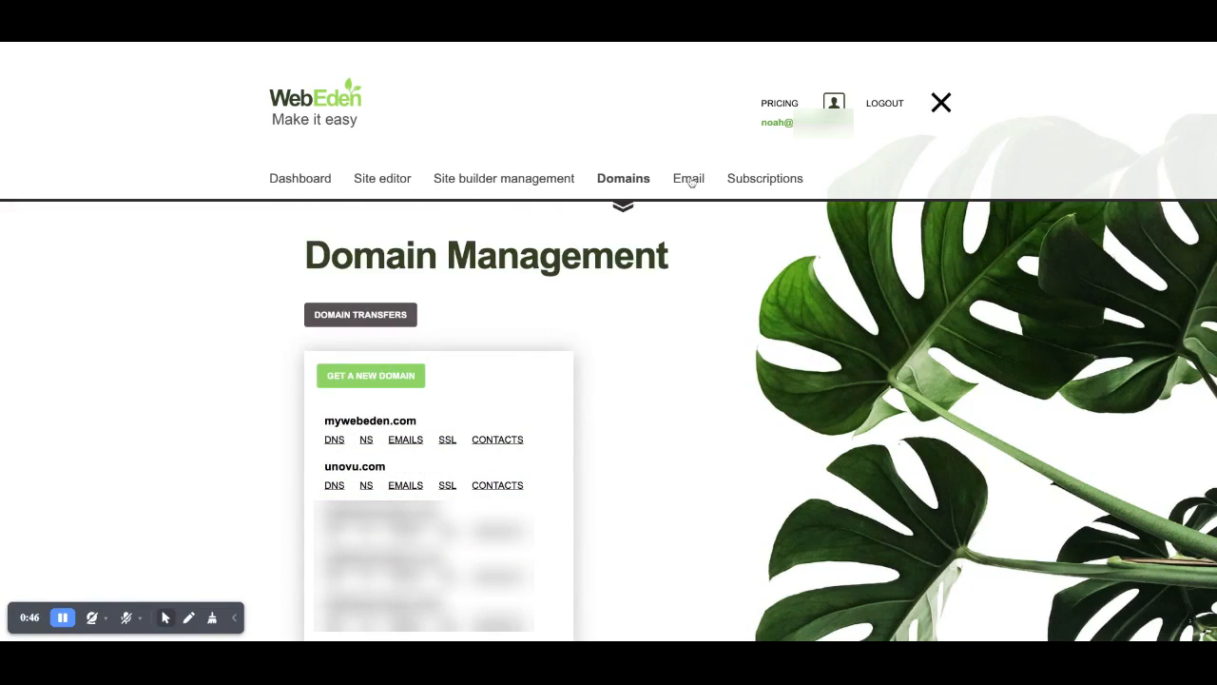
Go to Email Management, listing email options for each domain
{"action": "left_click", "coordinate": [685, 178]}
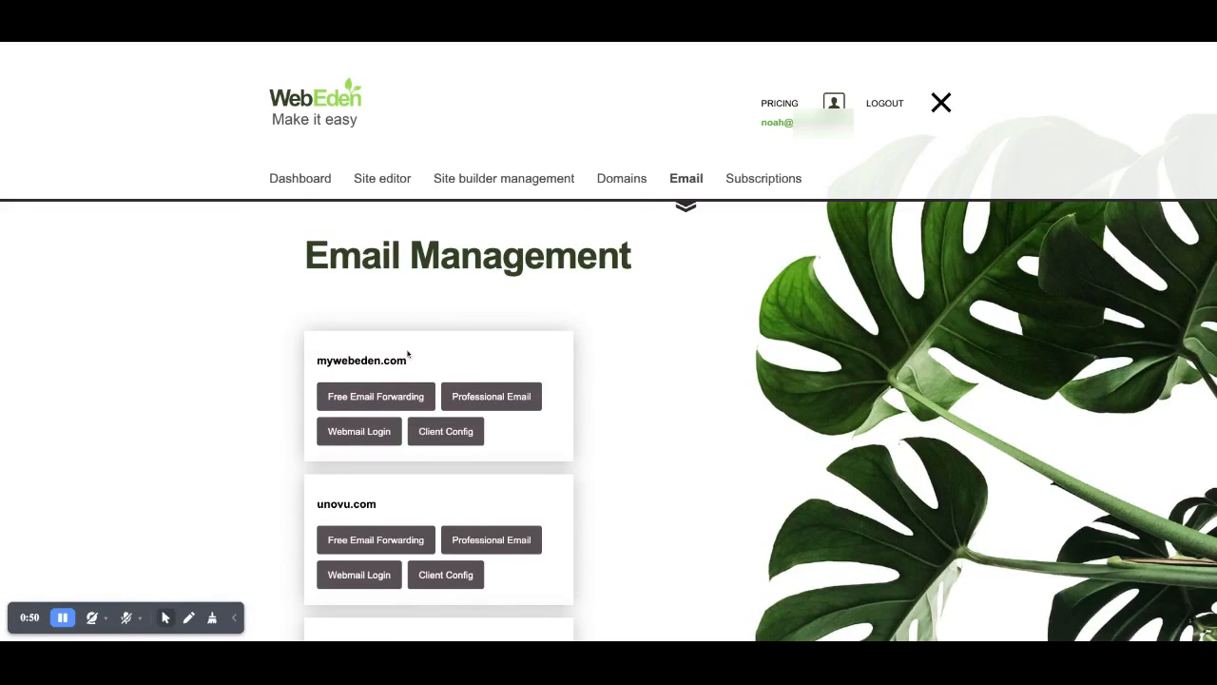
{"action": "mouse_move", "coordinate": [384, 333]}
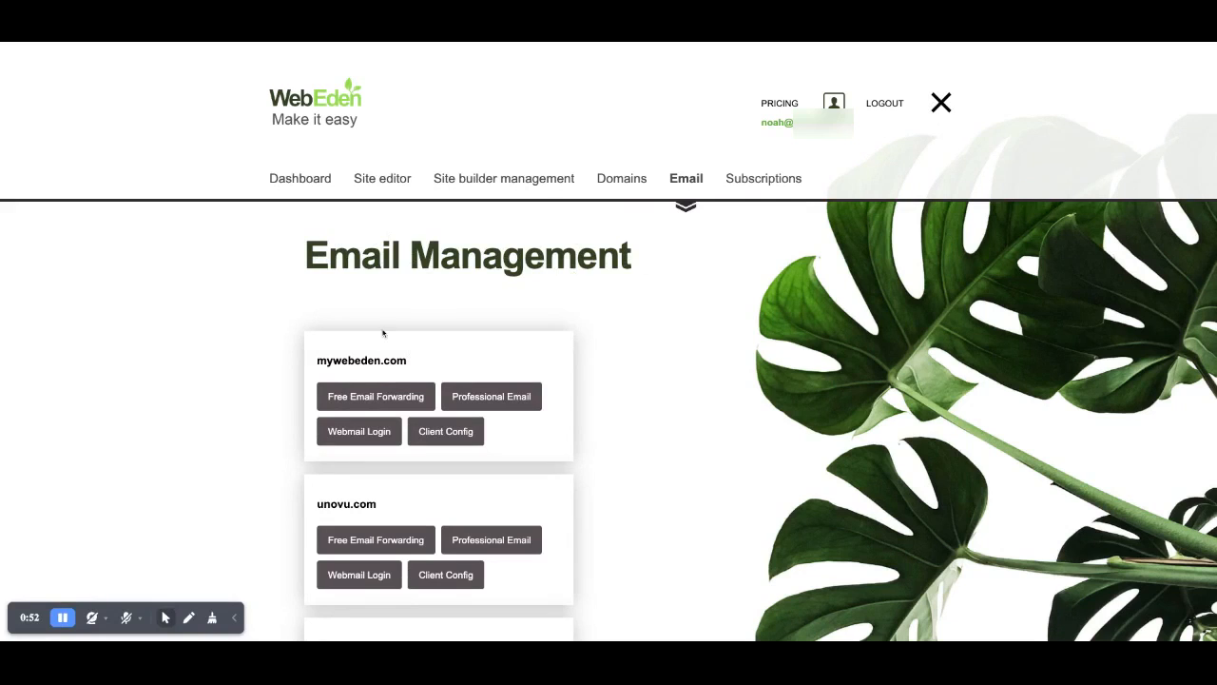
{"action": "mouse_move", "coordinate": [359, 373]}
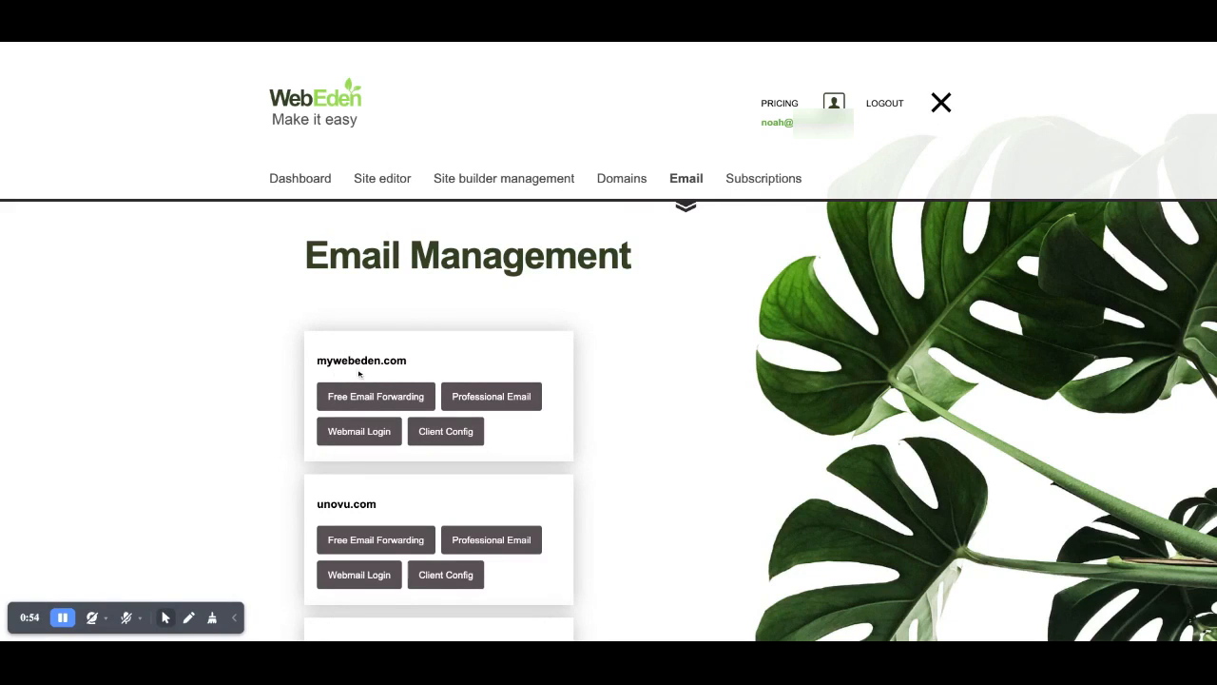
{"action": "mouse_move", "coordinate": [350, 513]}
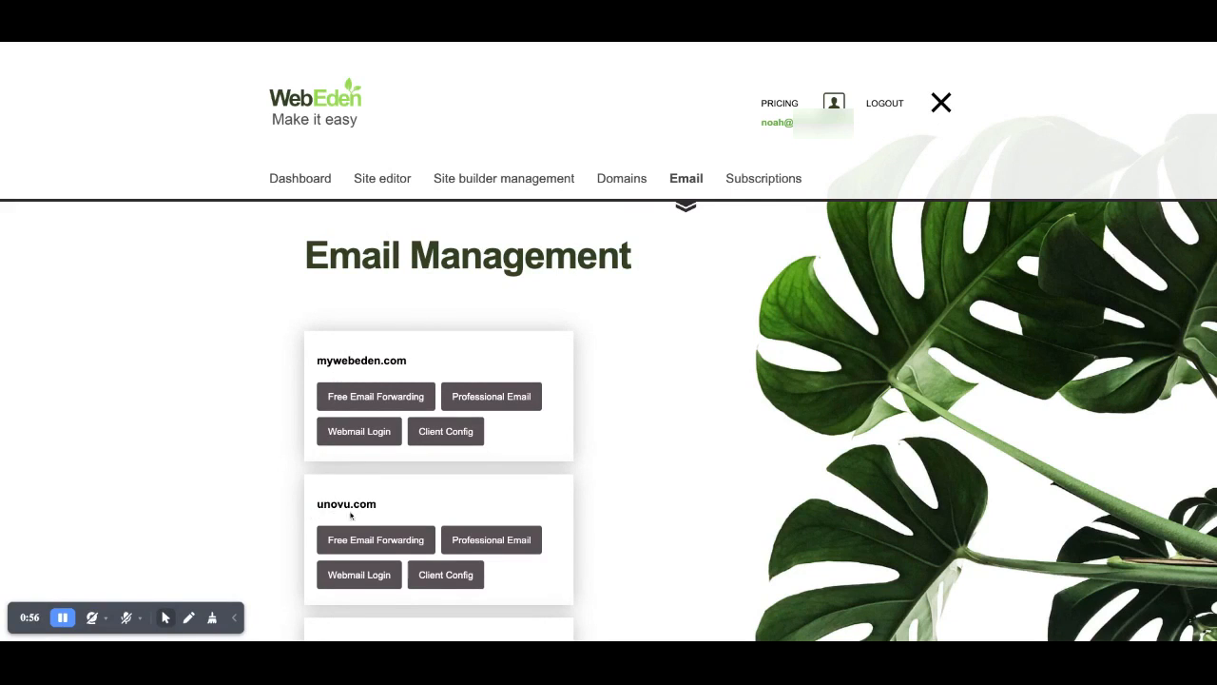
{"action": "mouse_move", "coordinate": [380, 380]}
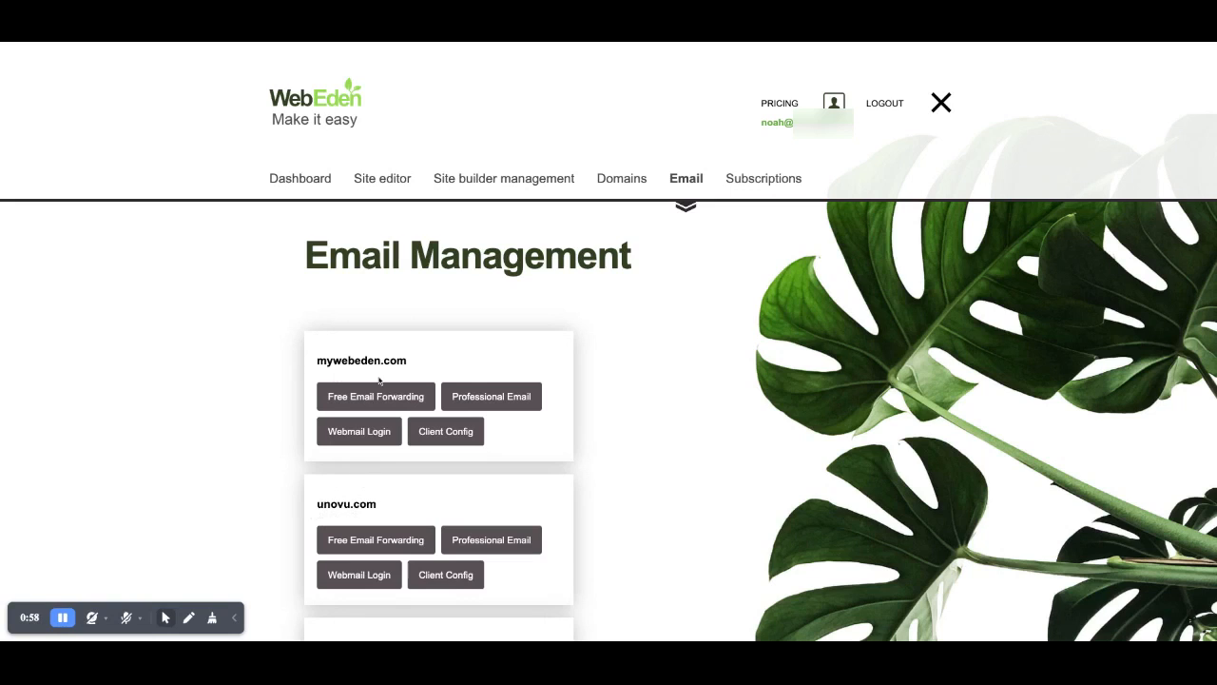
{"action": "mouse_move", "coordinate": [376, 395]}
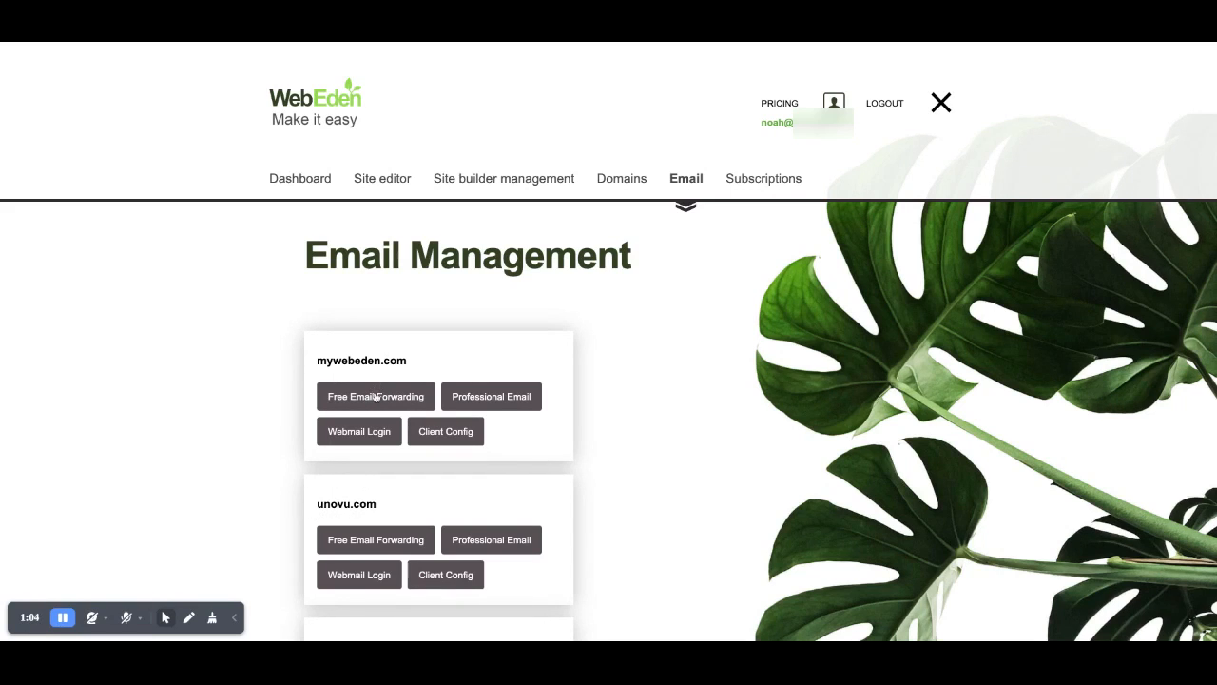
{"action": "left_click", "coordinate": [375, 396]}
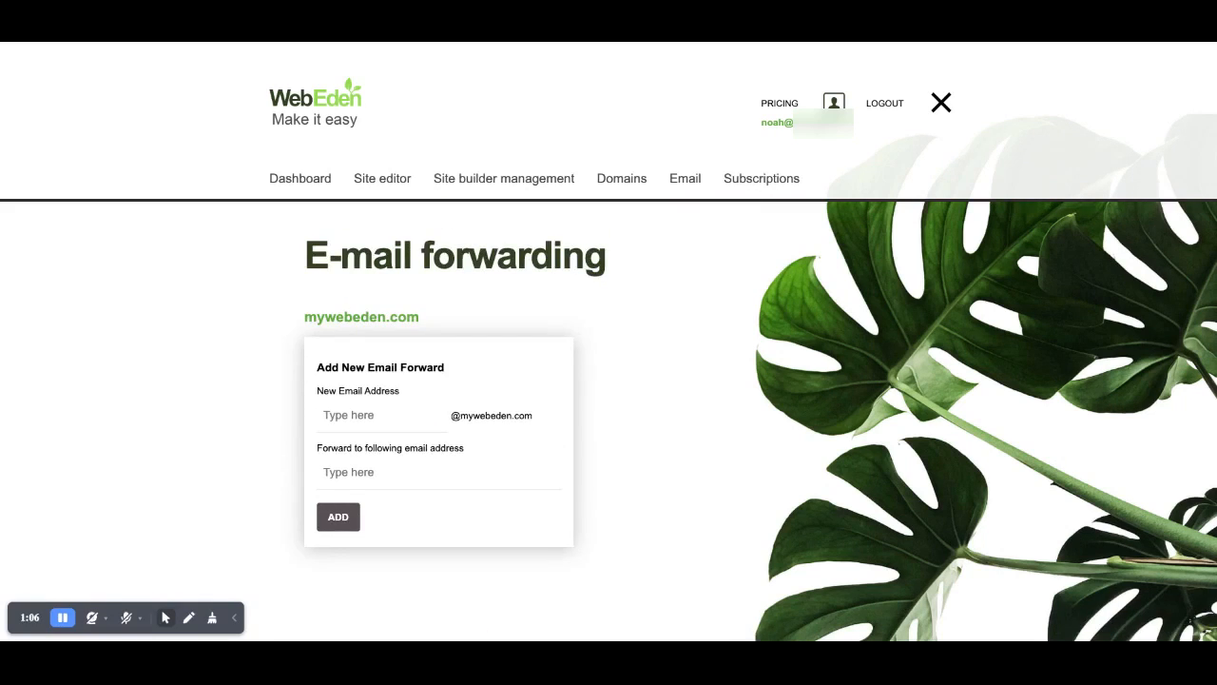
{"action": "left_click", "coordinate": [380, 414]}
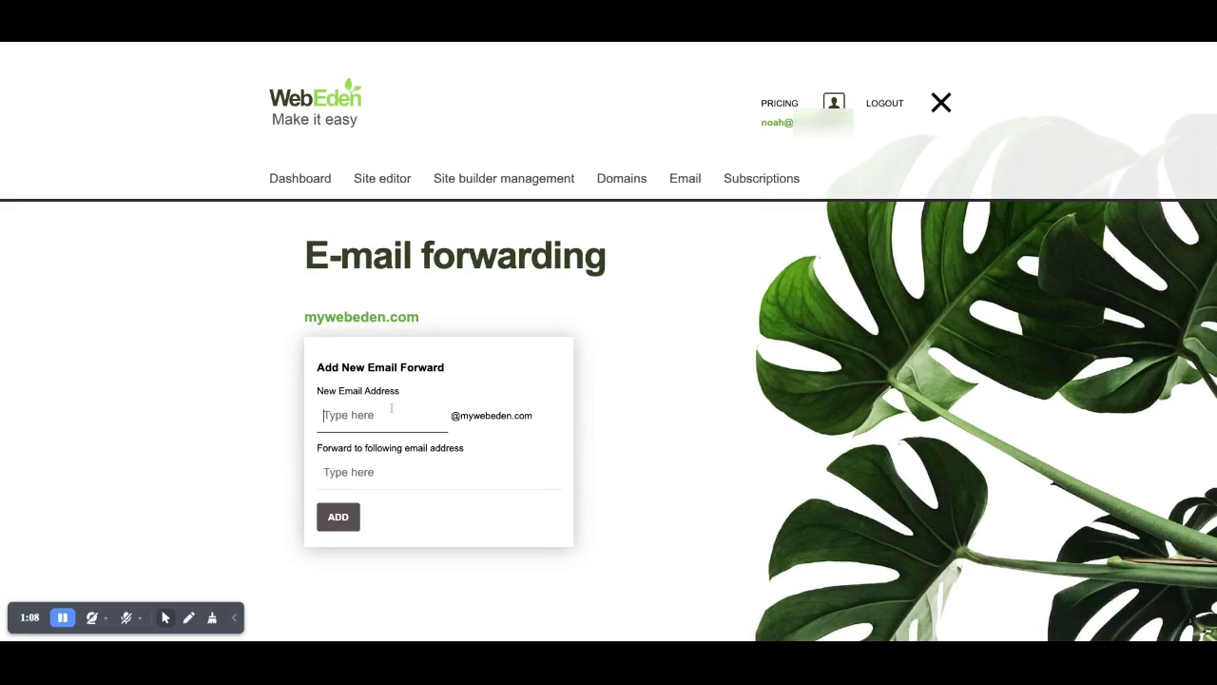
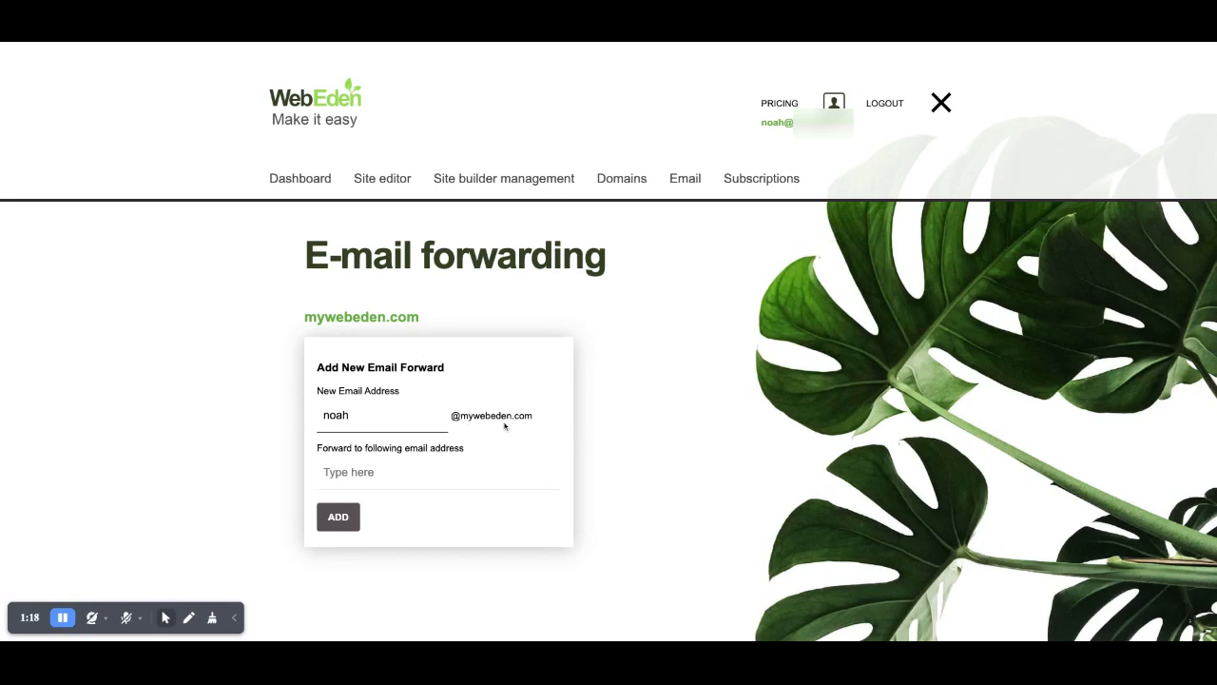
{"action": "mouse_move", "coordinate": [395, 460]}
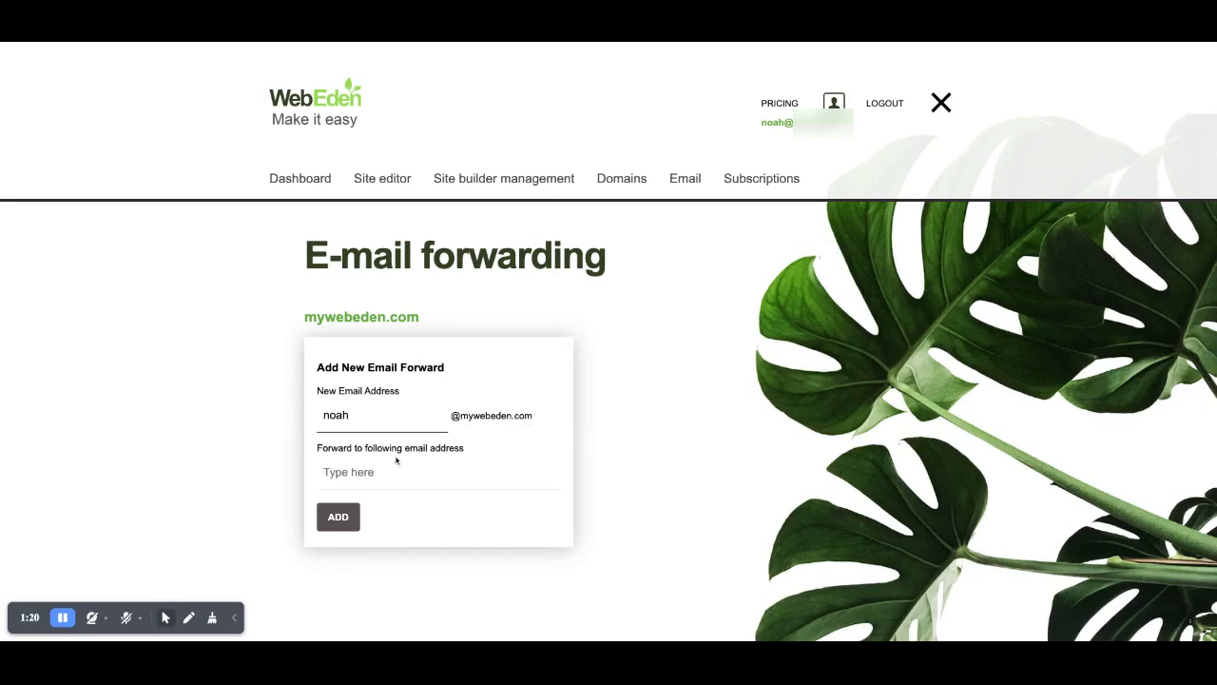
{"action": "left_click", "coordinate": [400, 472]}
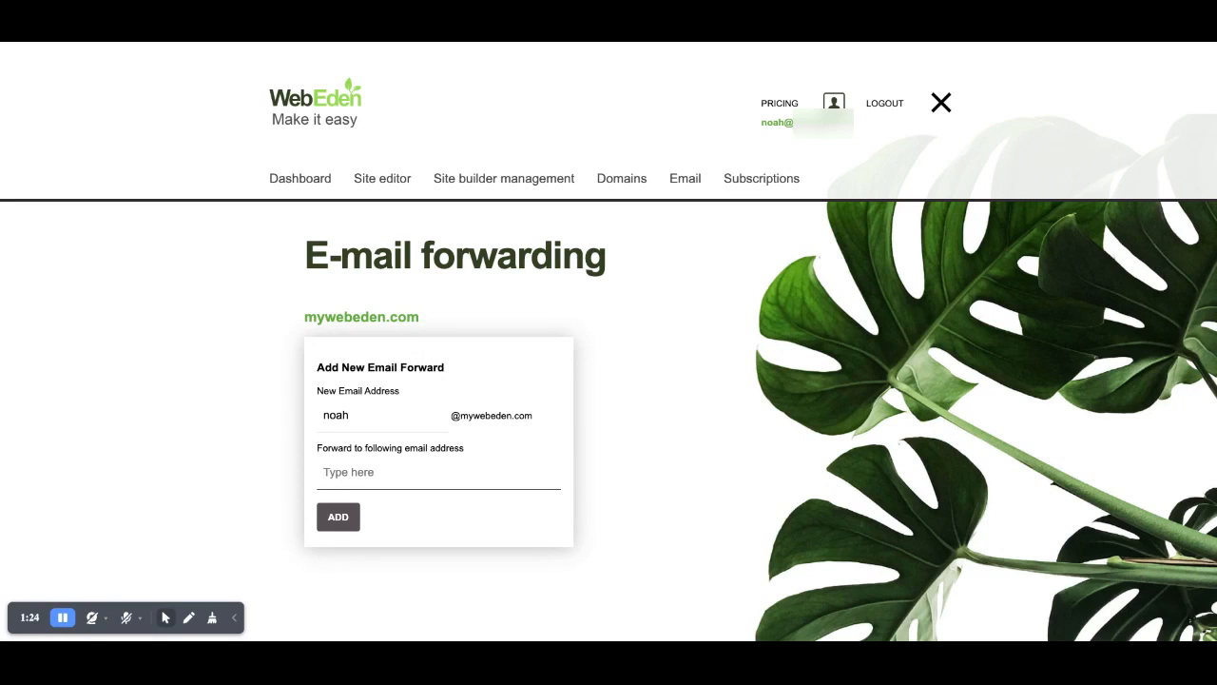
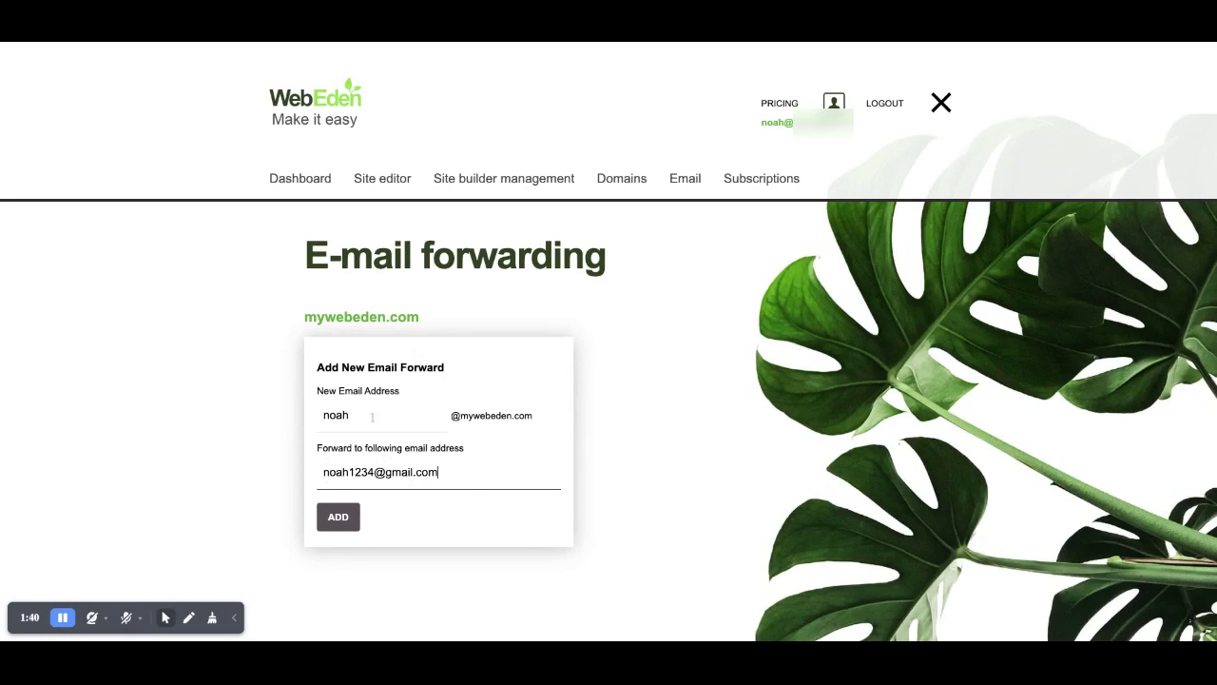
{"action": "mouse_move", "coordinate": [540, 420]}
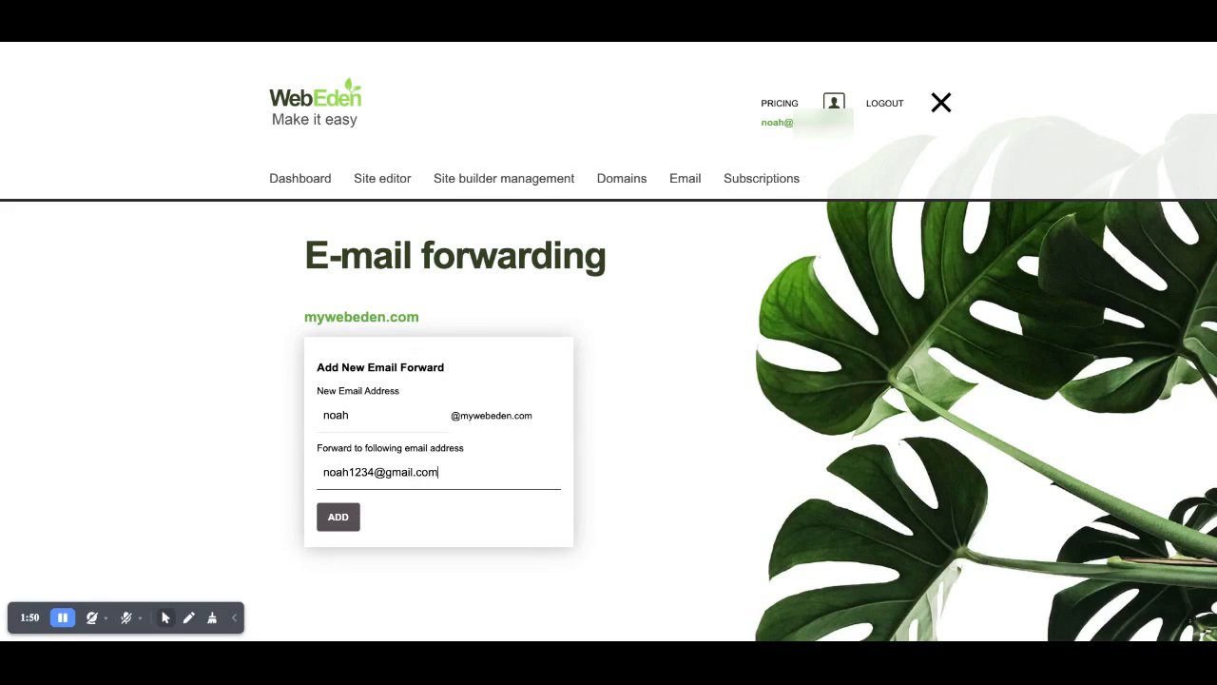
{"action": "left_click", "coordinate": [338, 517]}
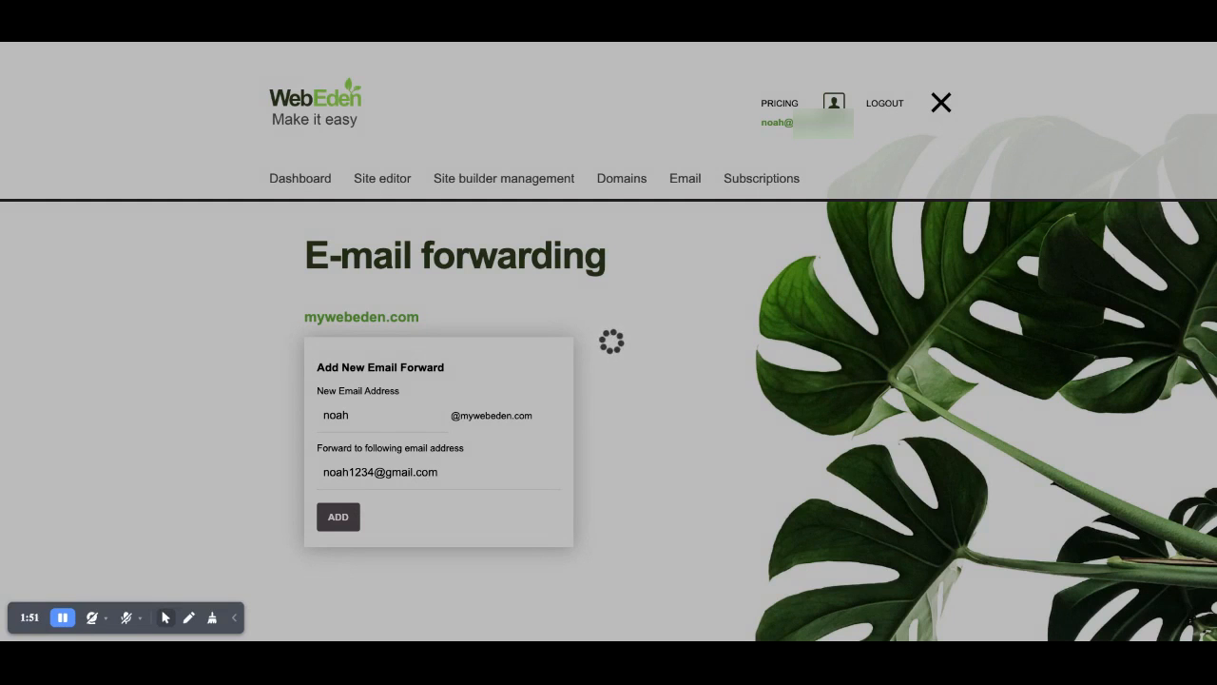
{"action": "left_click", "coordinate": [338, 518]}
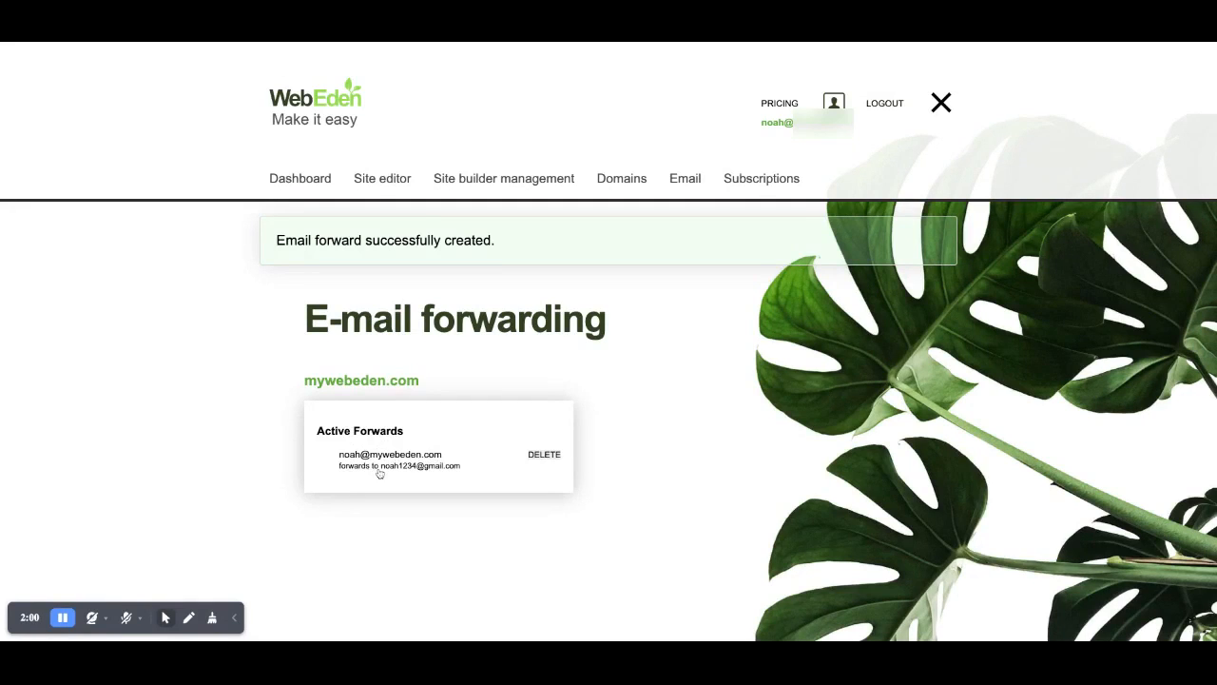
{"action": "mouse_move", "coordinate": [468, 474]}
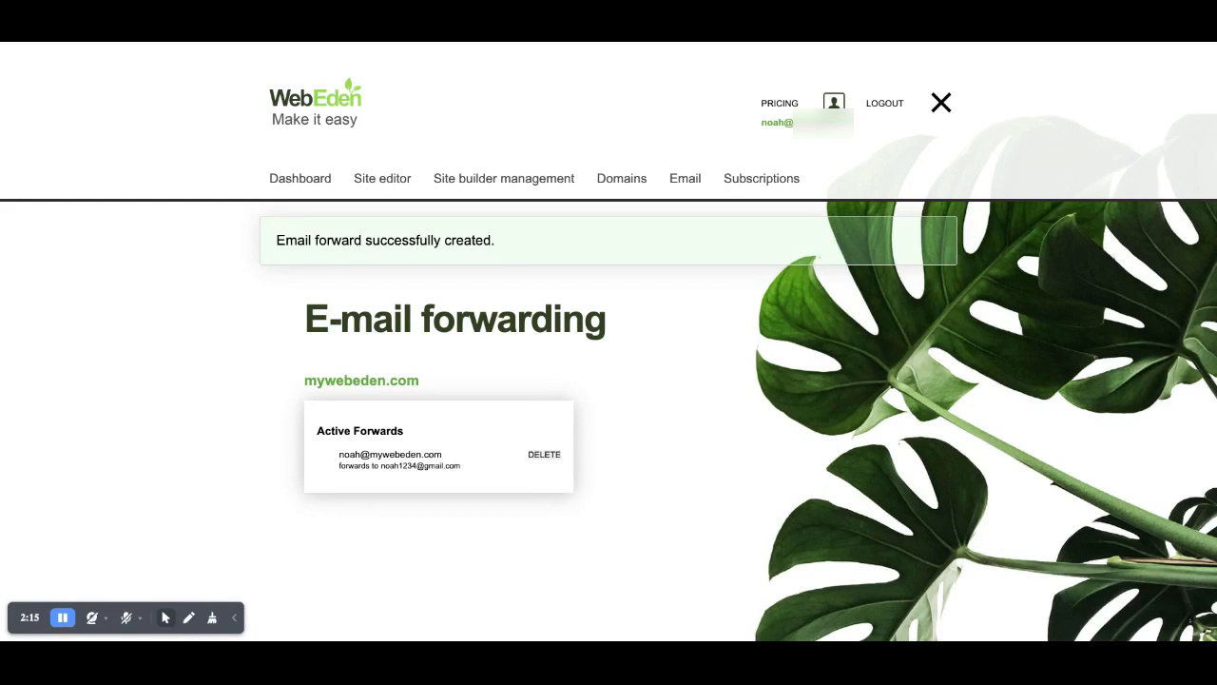
{"action": "mouse_move", "coordinate": [701, 187]}
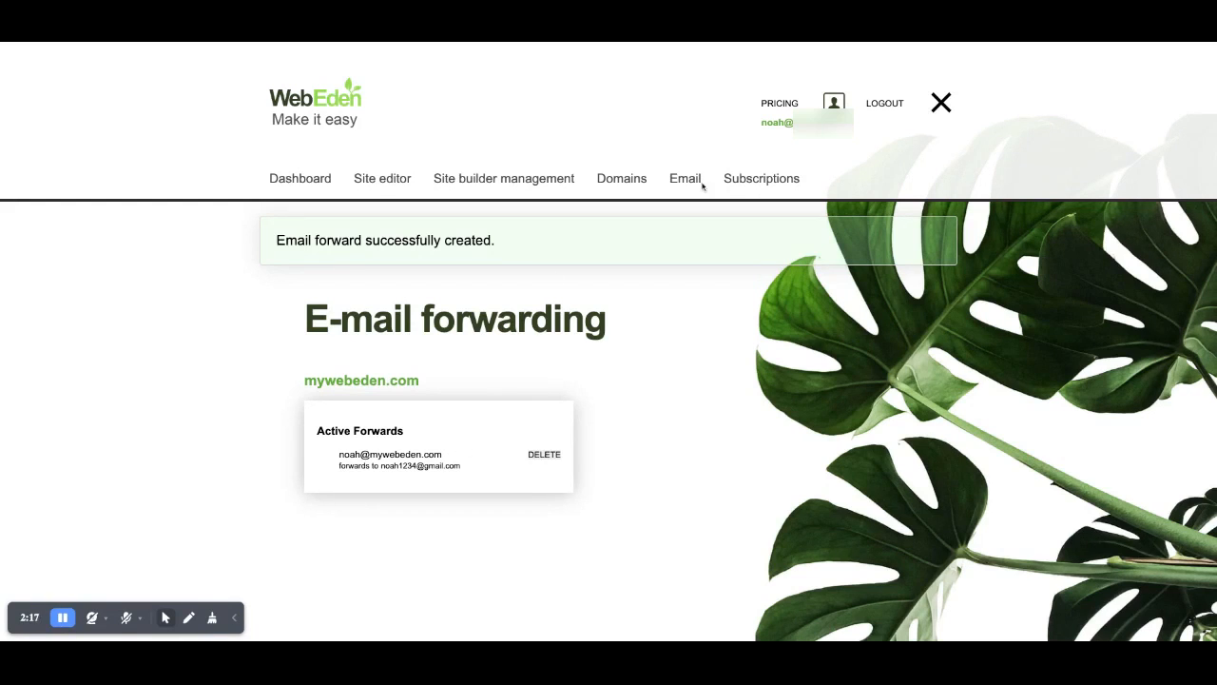